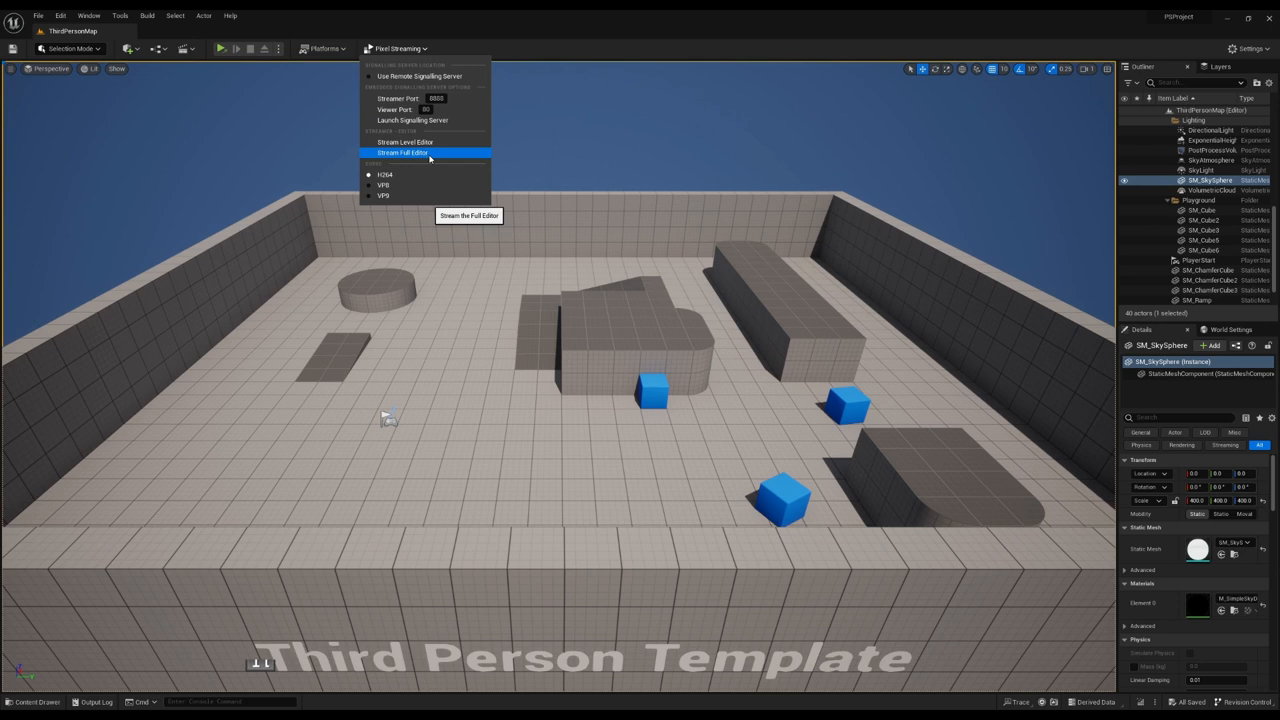
Launch the signalling server and stream the full editor via the Pixel Streaming toolbar
left_click(396, 48)
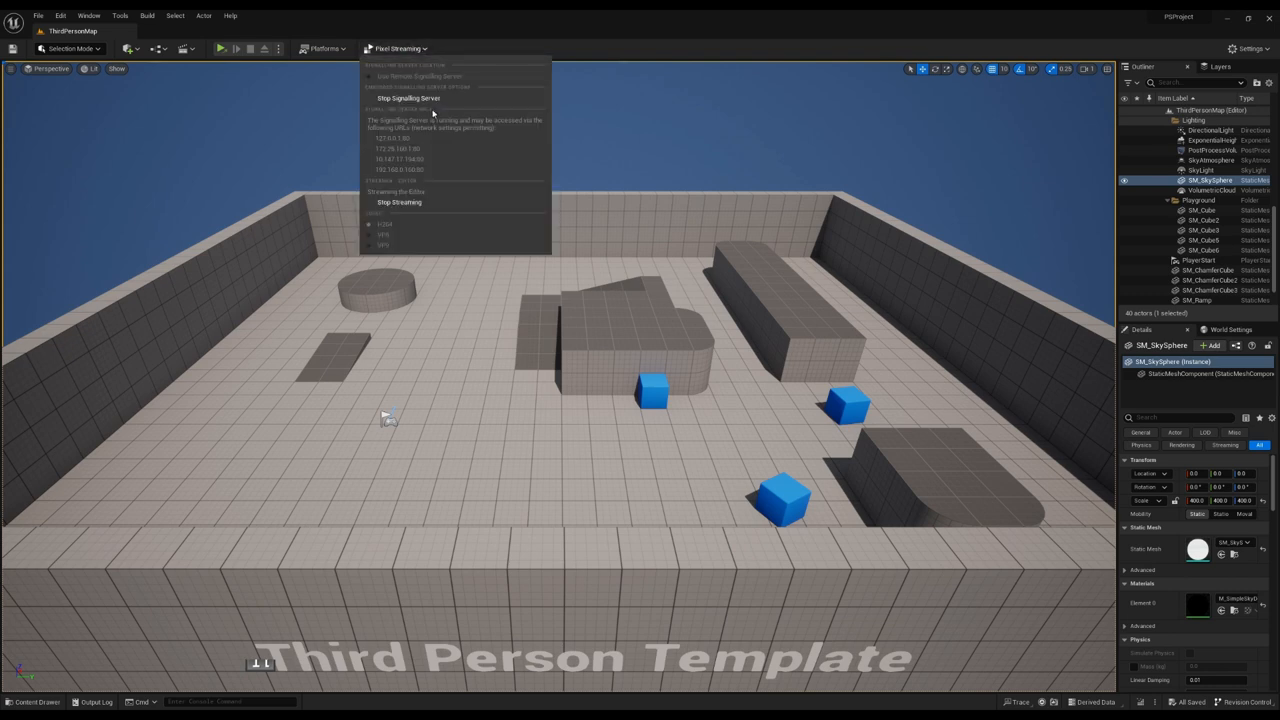
mouse_move(430, 130)
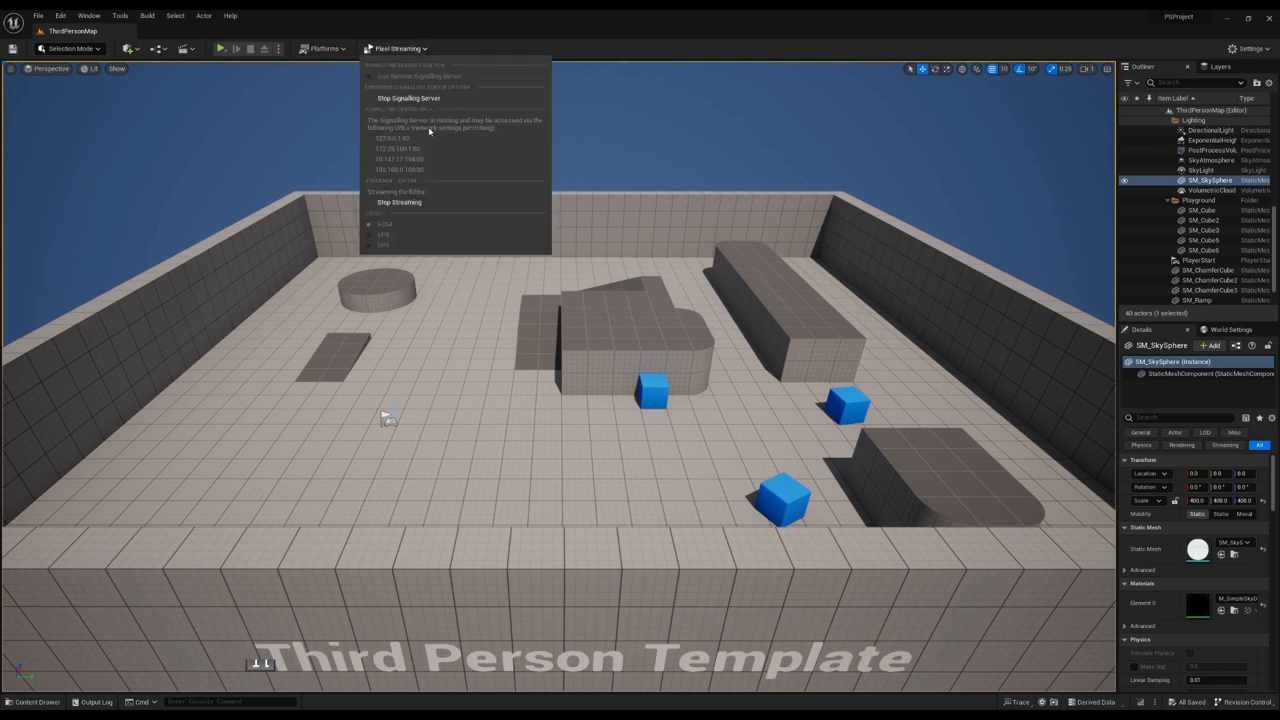
mouse_move(410, 76)
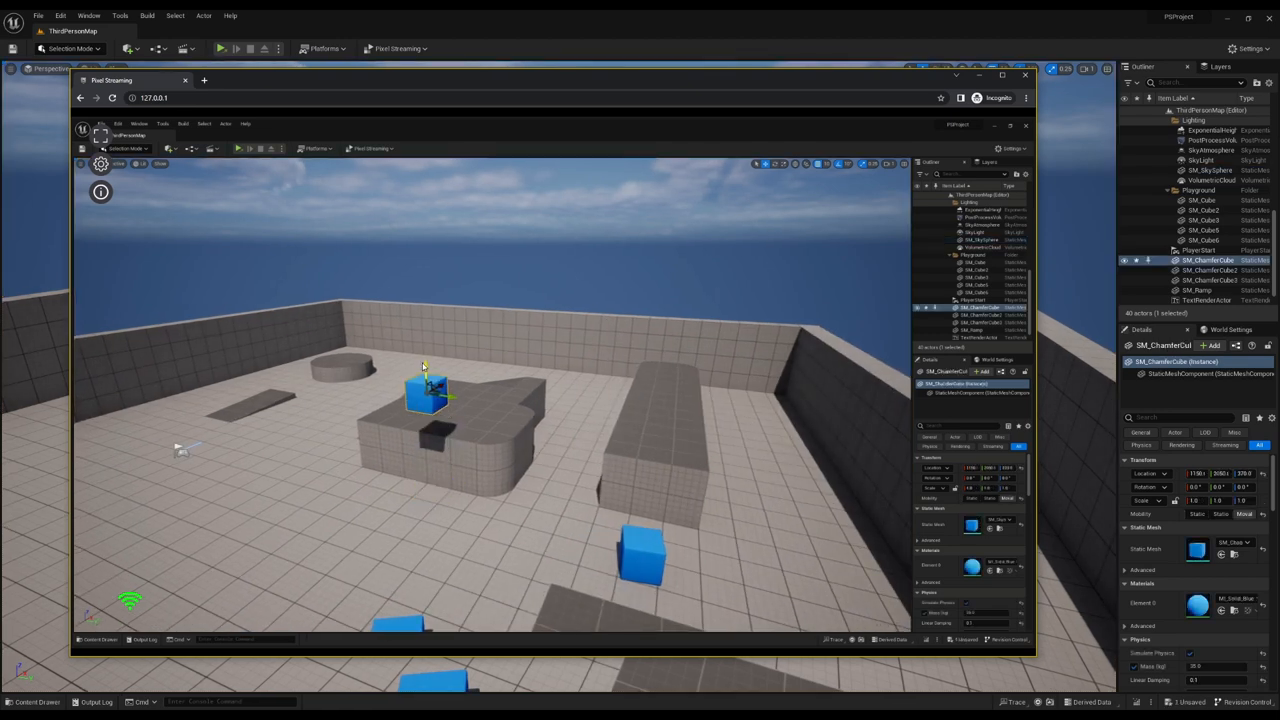
Look around the level in the browser stream and select an object, driving the local editor
right_click(424, 390)
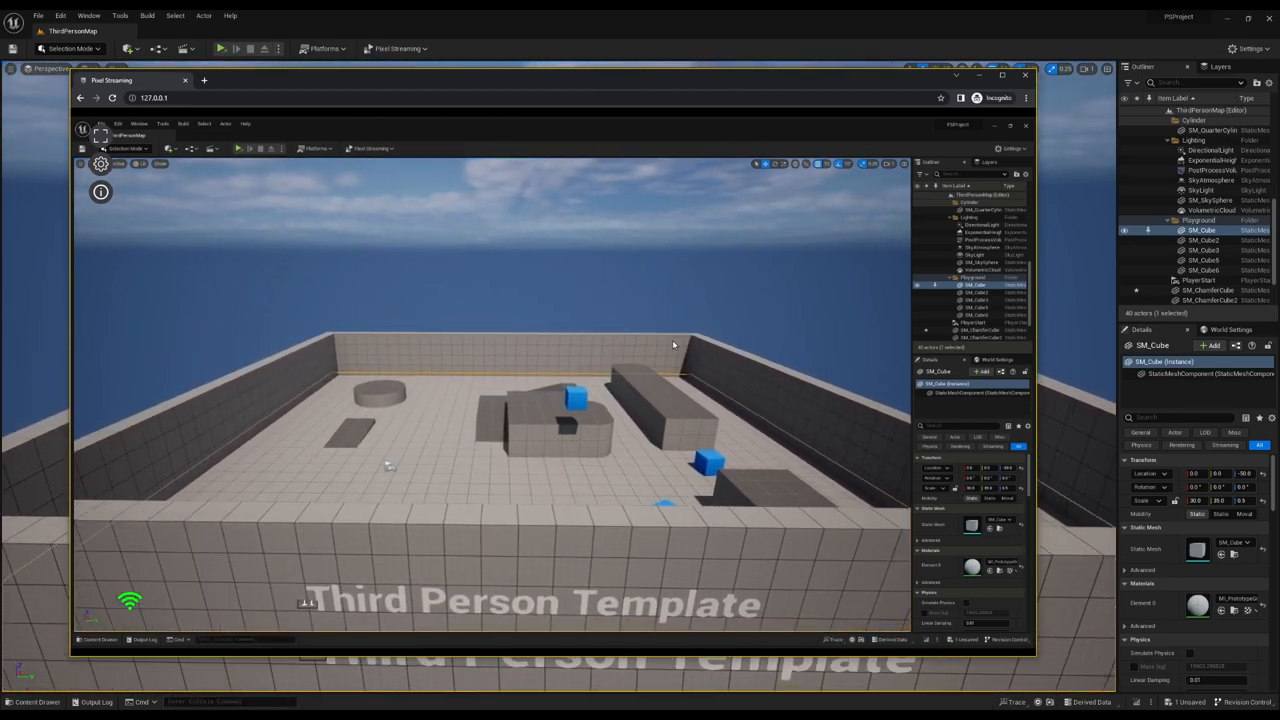
left_click(1210, 200)
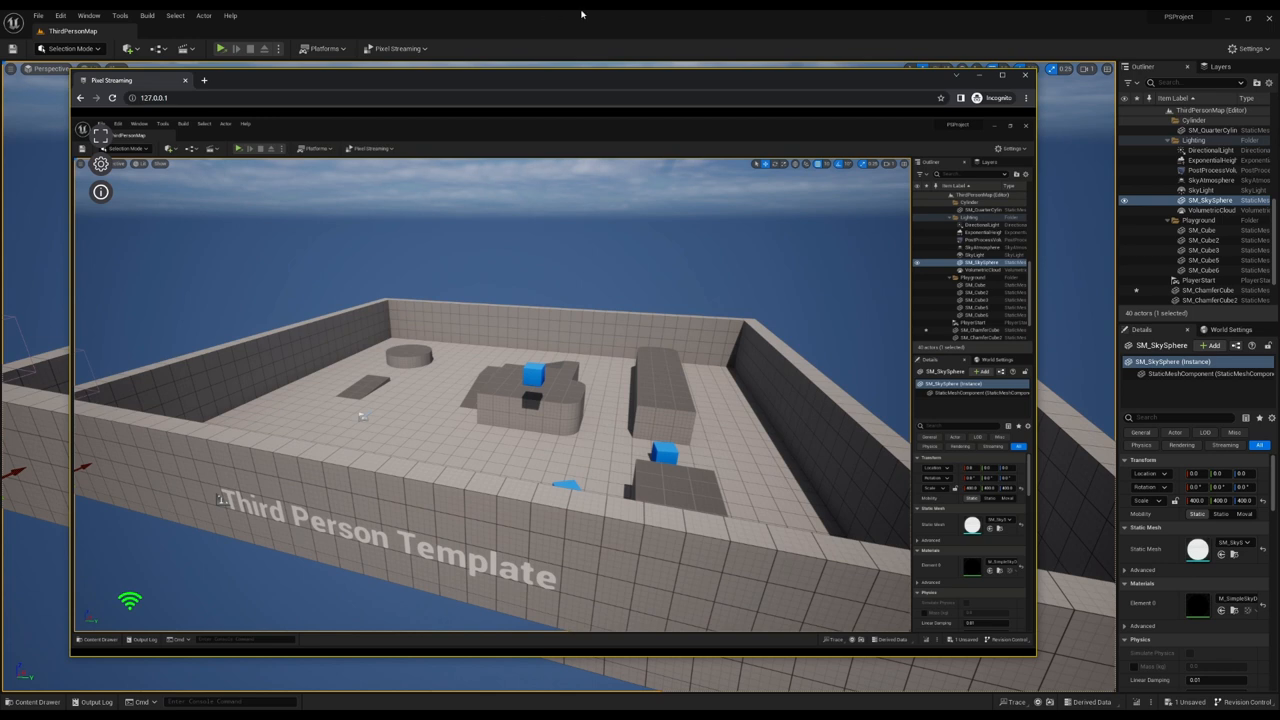
Stop the full-editor stream from the Pixel Streaming menu, leaving the signalling server running
left_click(398, 48)
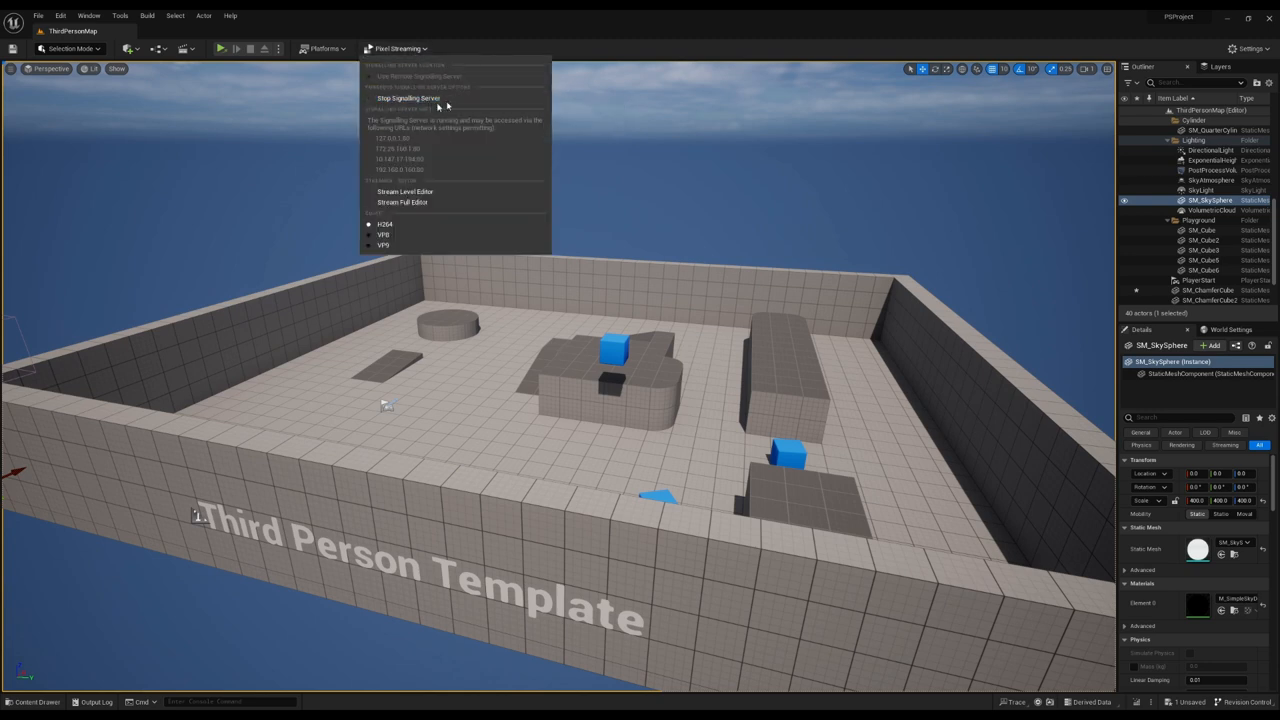
mouse_move(440, 202)
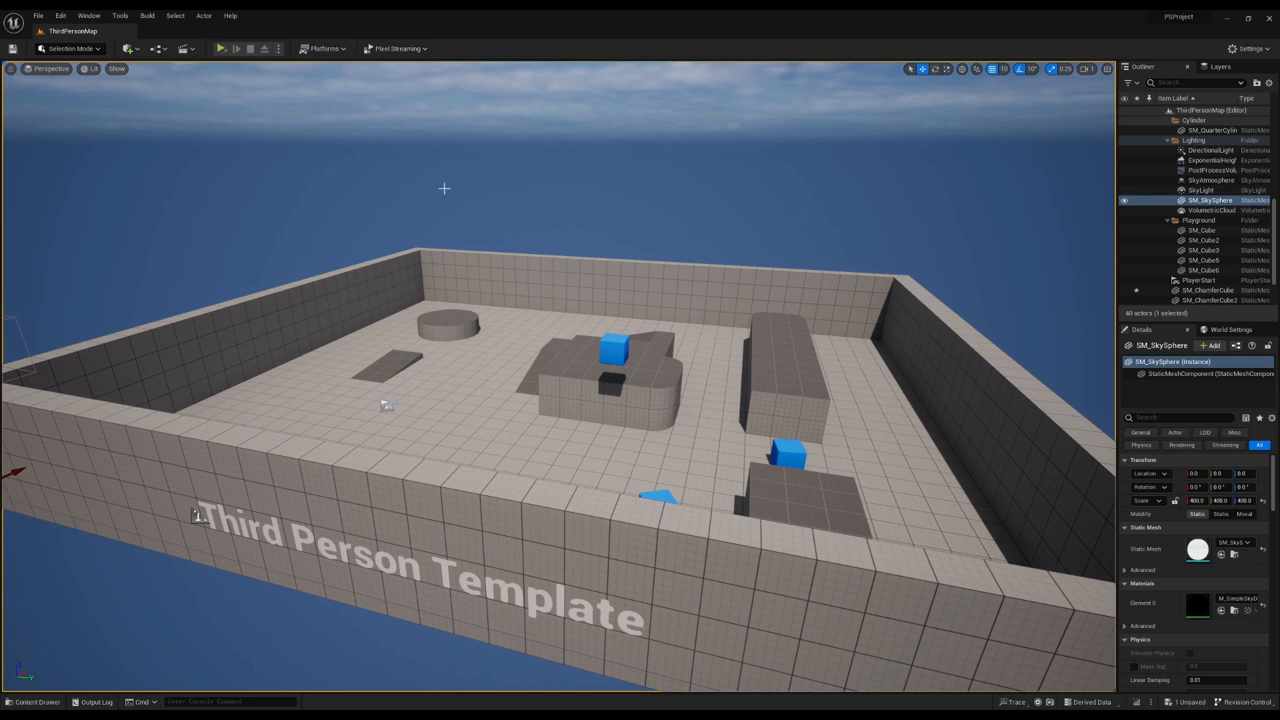
mouse_move(430, 308)
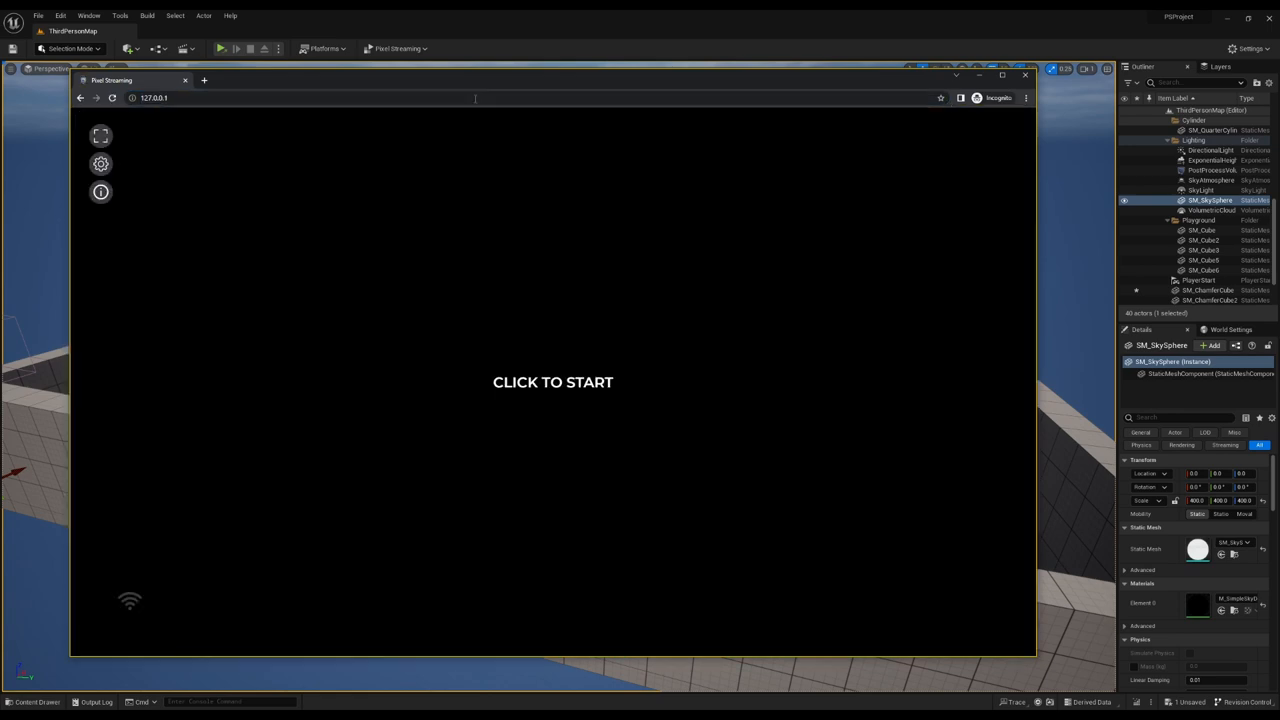
Begin the level-viewport stream in the browser at 127.0.0.1 via CLICK TO START
left_click(552, 382)
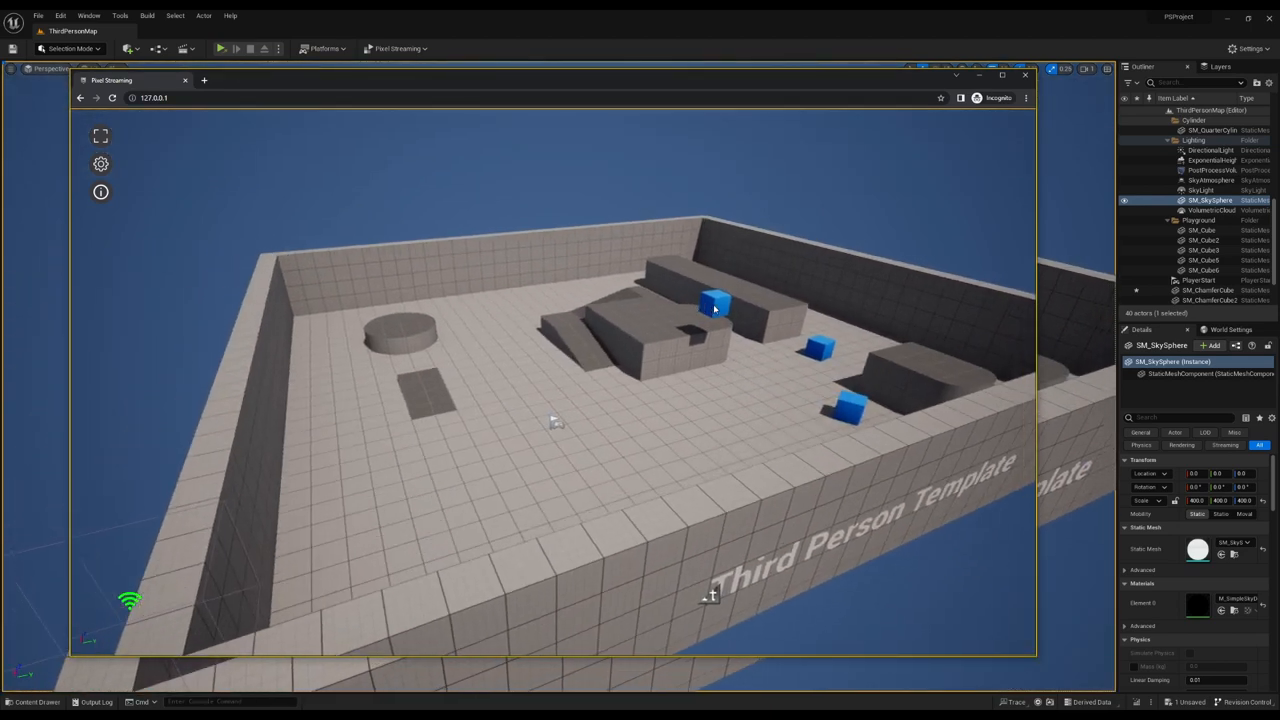
Reposition SM_ChamferCube with its move gizmo remotely and bring the camera closer over the level
left_click(716, 304)
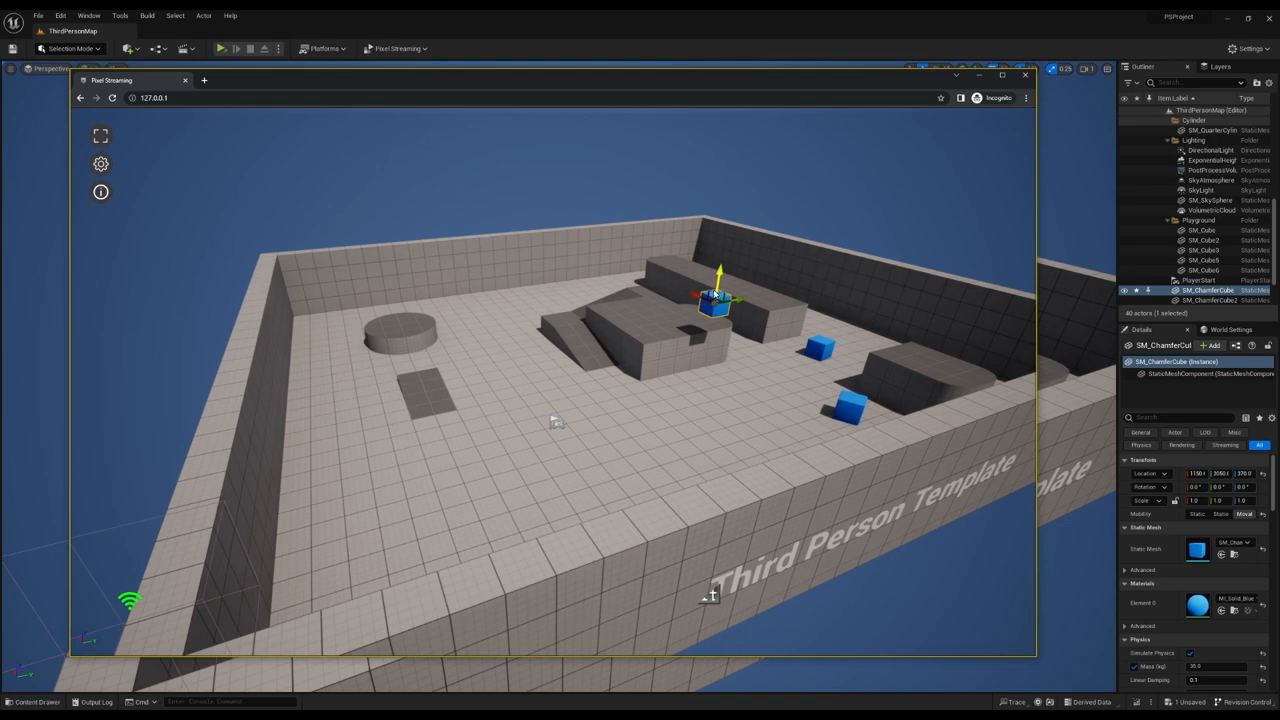
left_click_drag(716, 296, 736, 344)
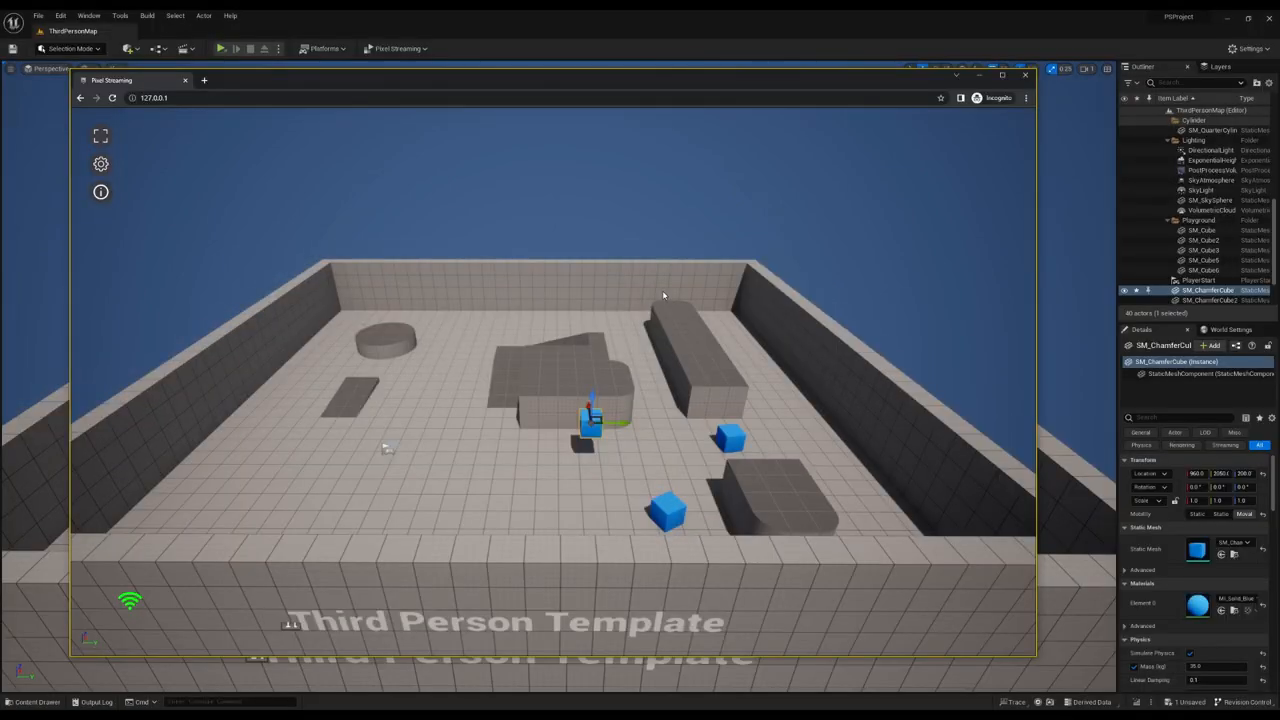
left_click_drag(664, 296, 616, 278)
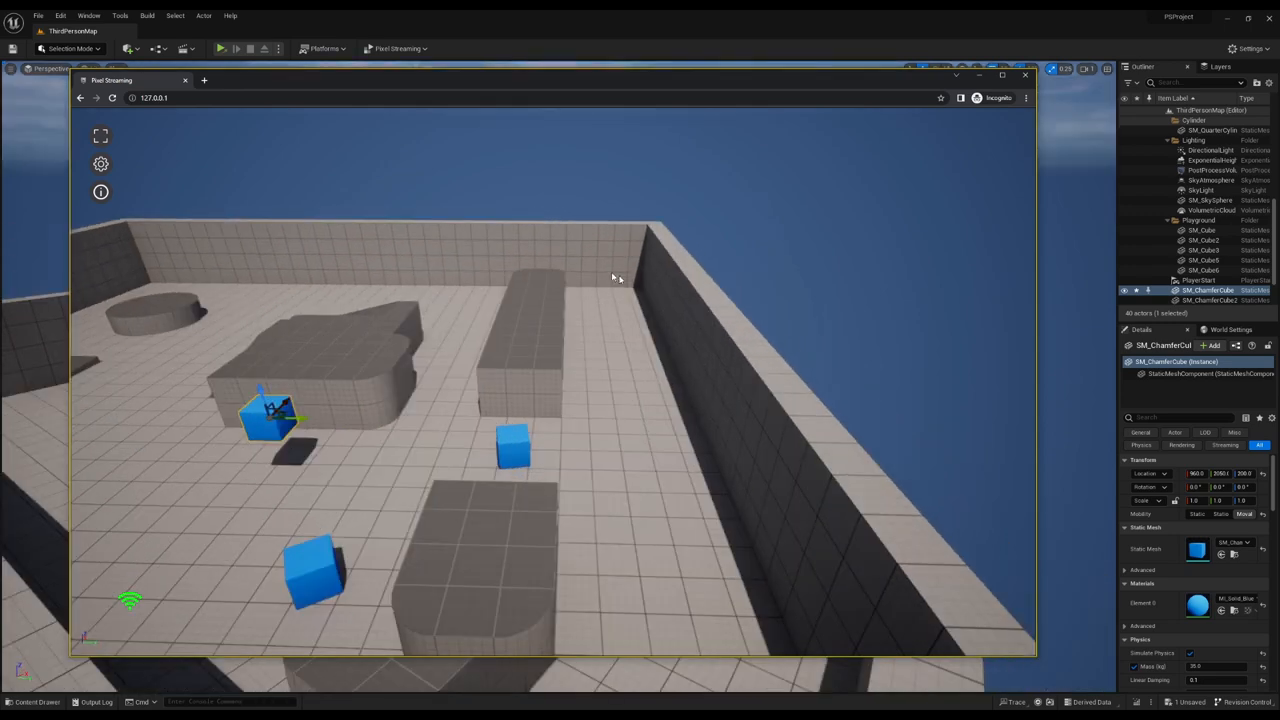